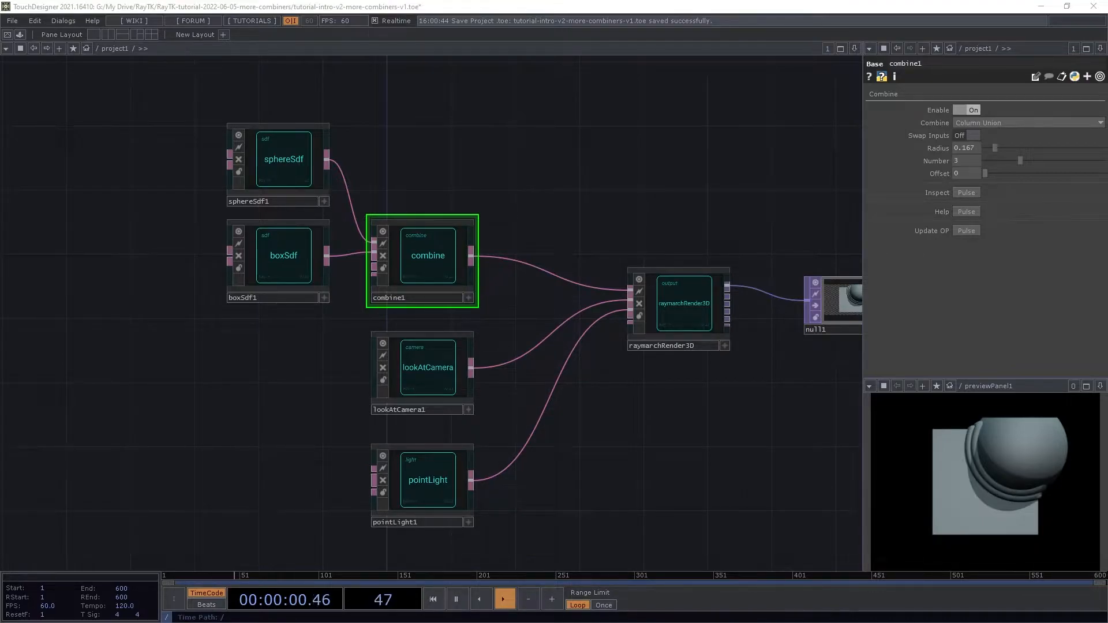
Remove boxSdf1 and combine1, then place a new sphereSdf with a headSdf below it feeding raymarchRender3D
click(505, 599)
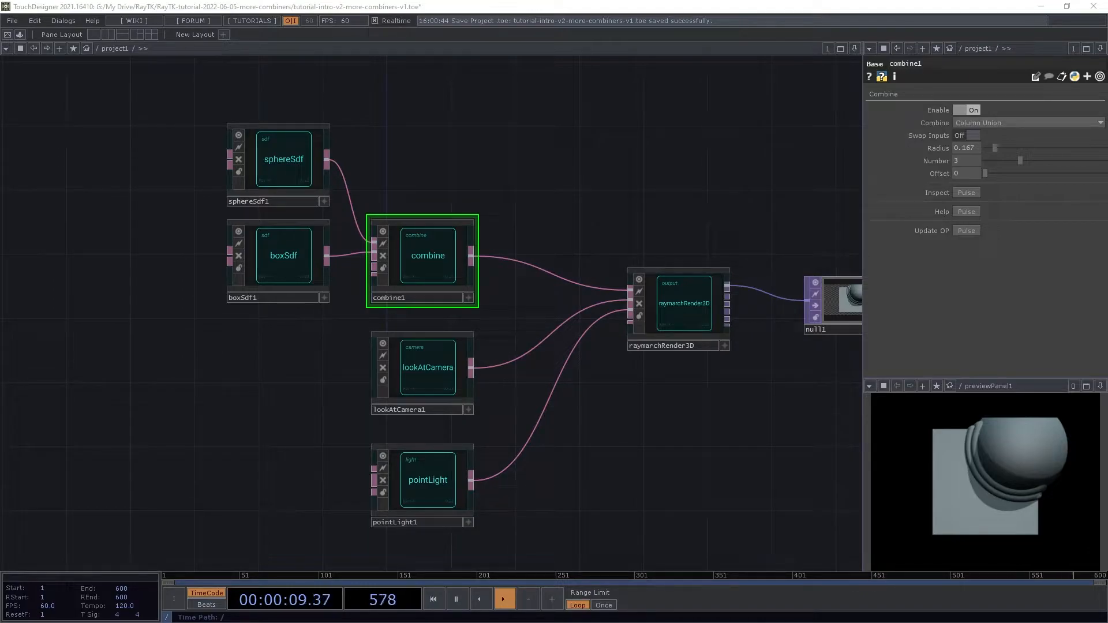
drag(149, 85, 445, 320)
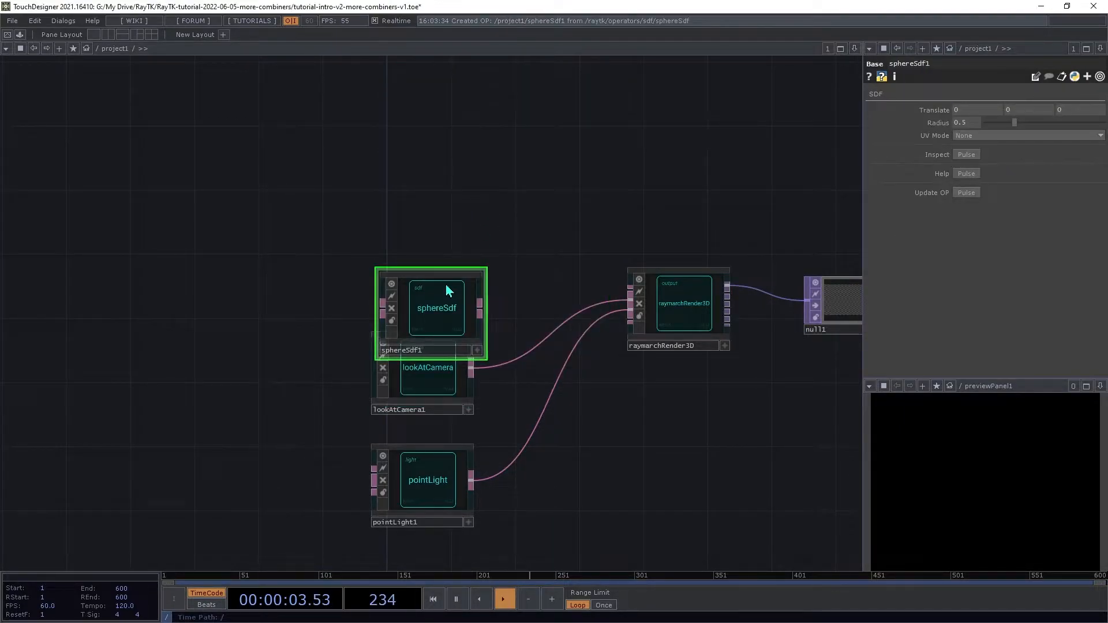
drag(436, 307, 282, 143)
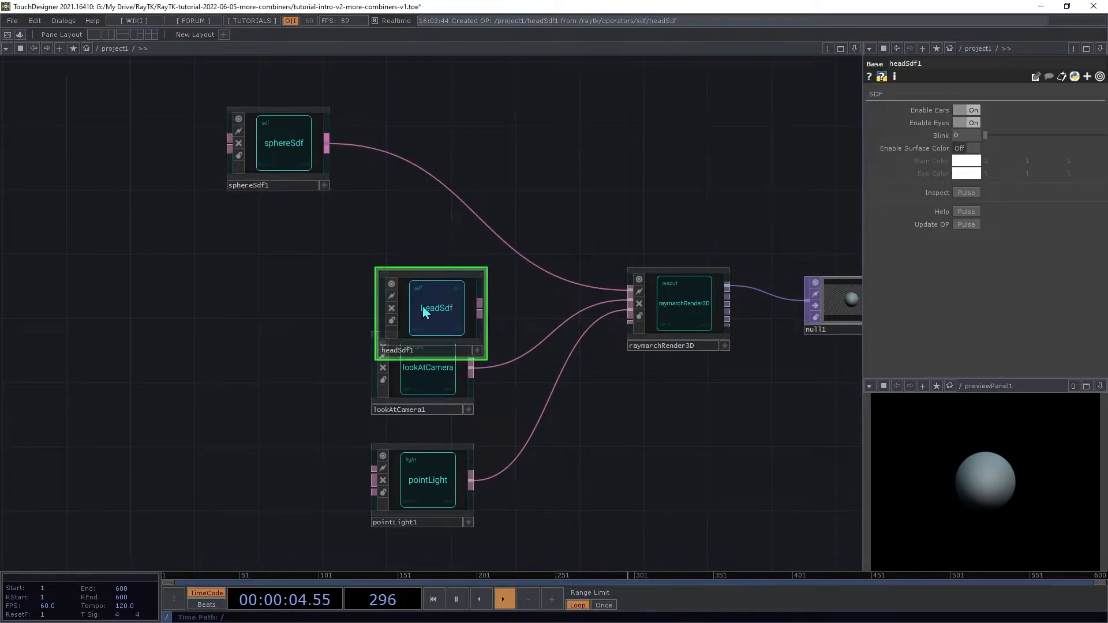
drag(435, 308, 282, 255)
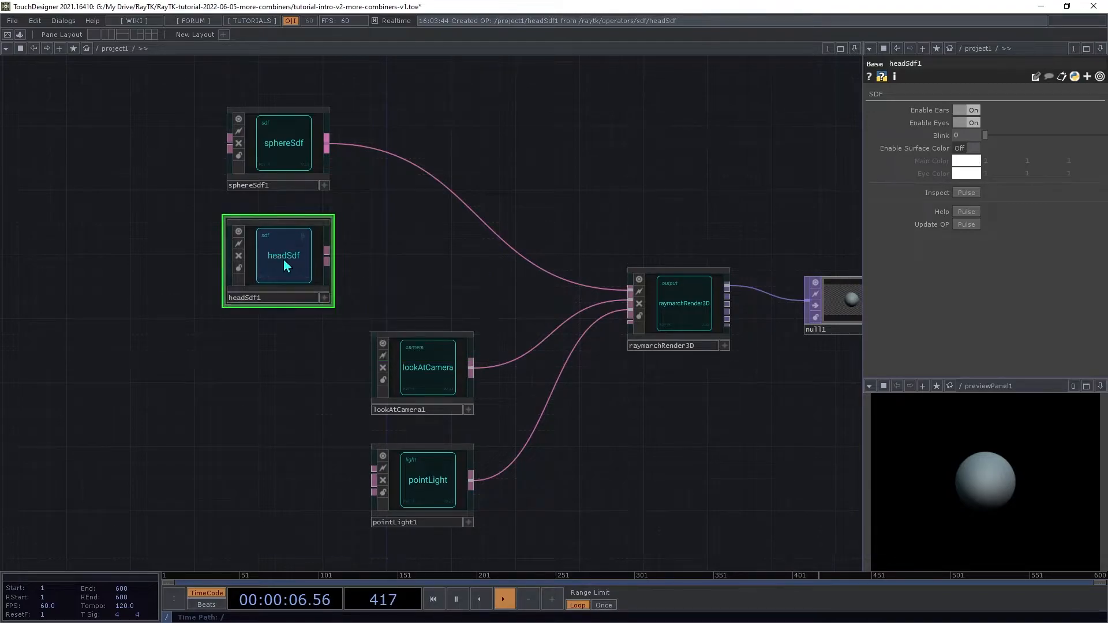
mouse_move(316, 266)
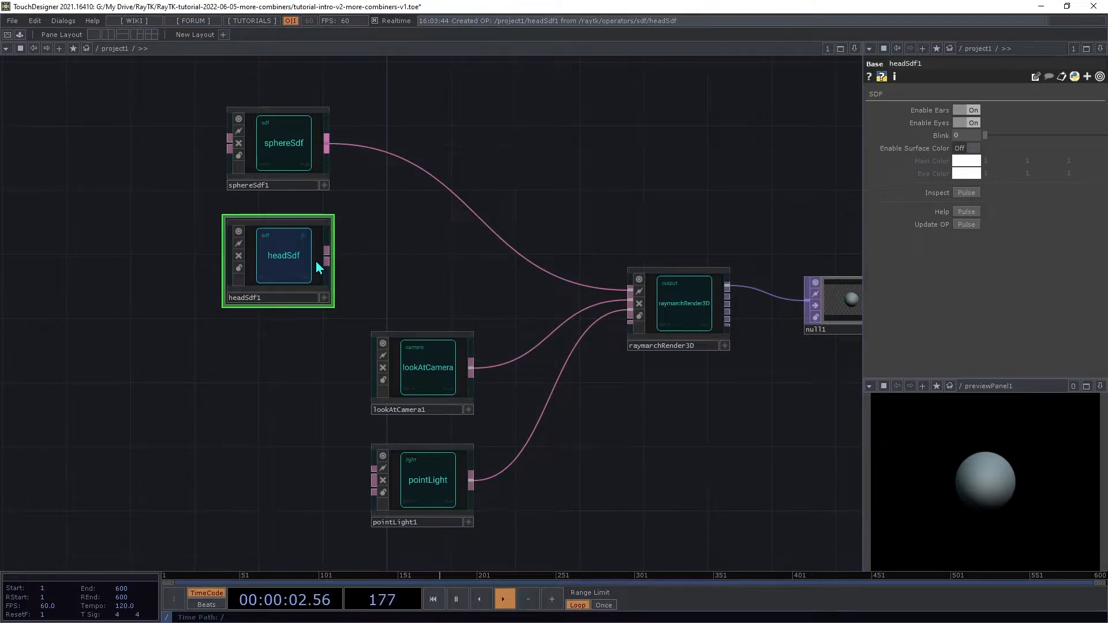
mouse_move(362, 216)
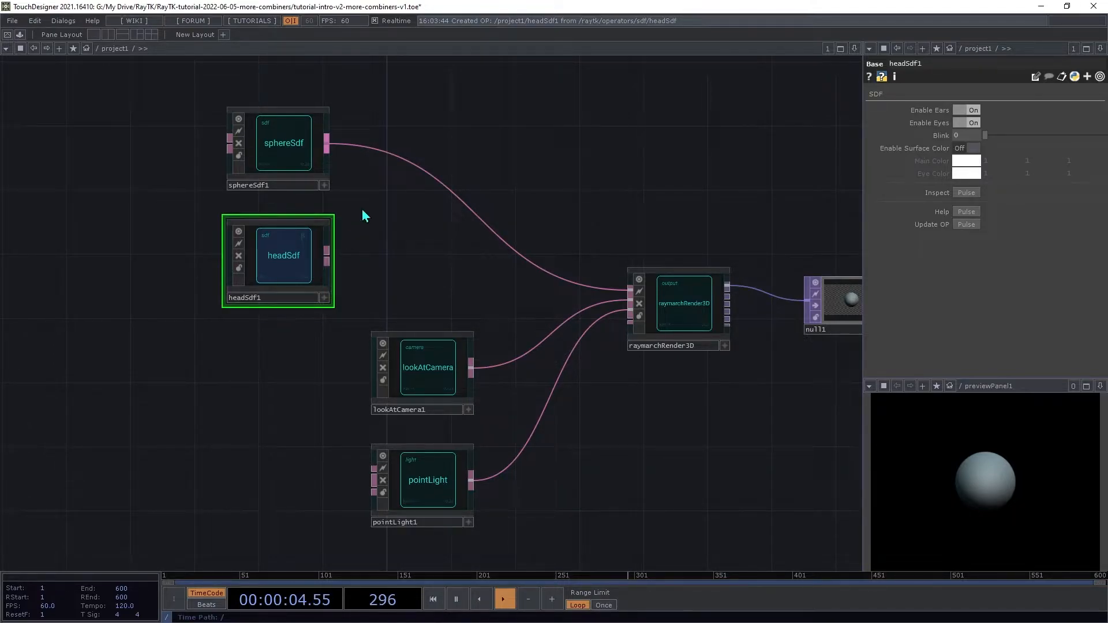
mouse_move(329, 266)
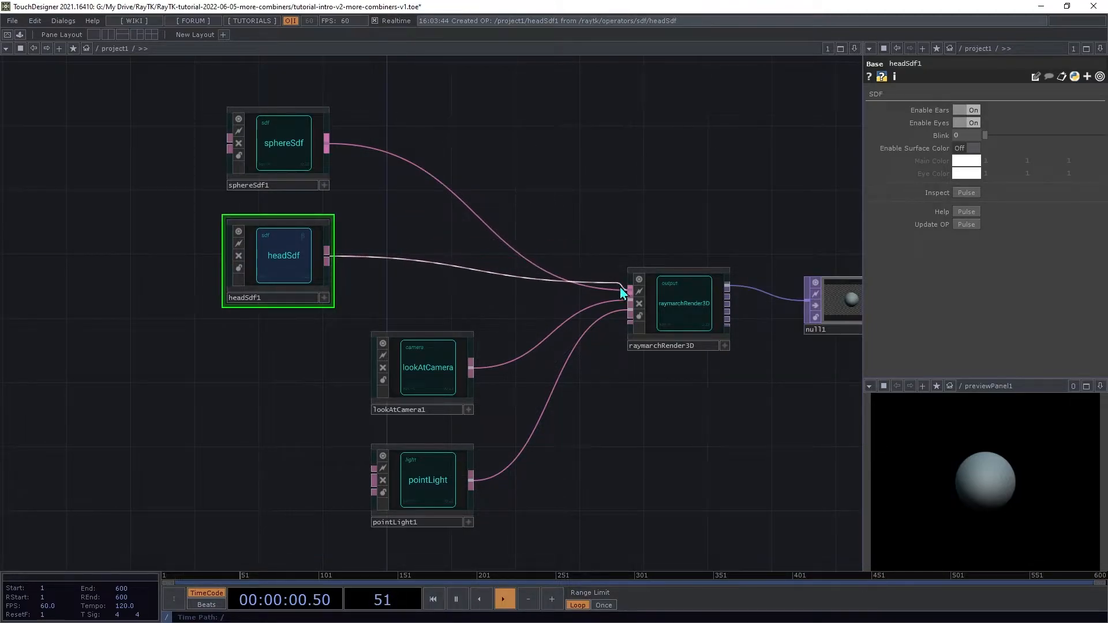
mouse_move(525, 296)
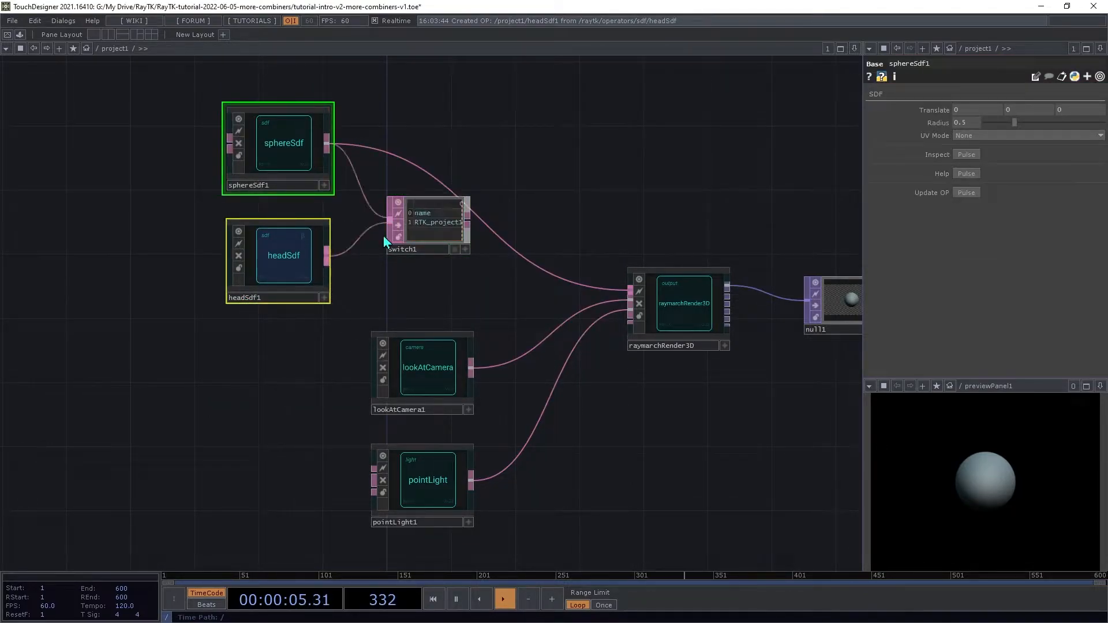
Inspect switch1's Input OP list showing sphereSdf1 and headSdf1
click(427, 226)
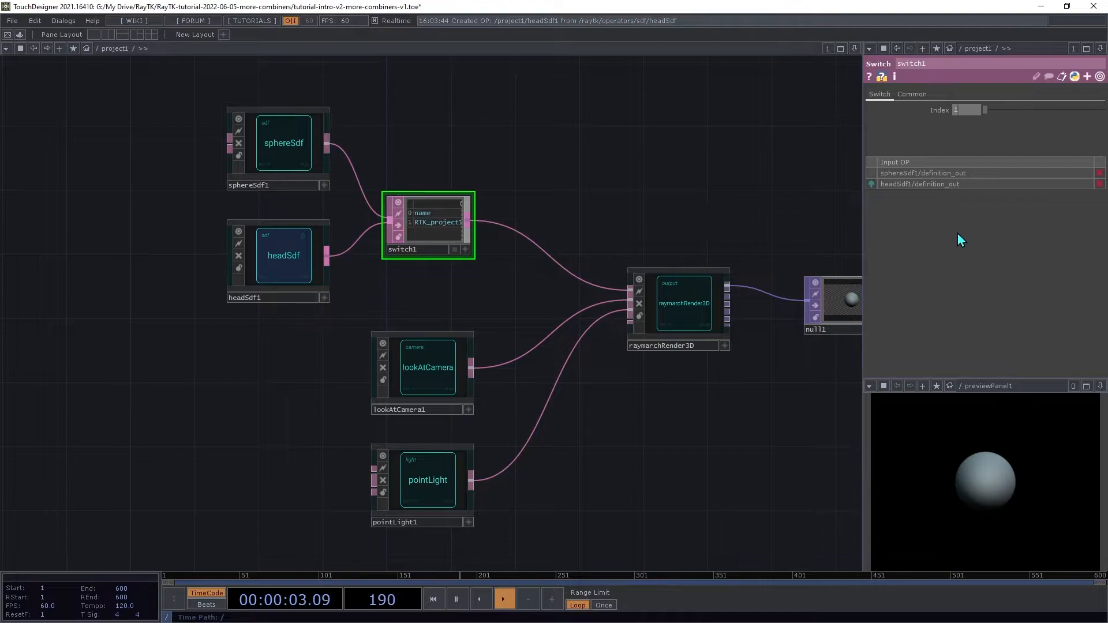
mouse_move(619, 408)
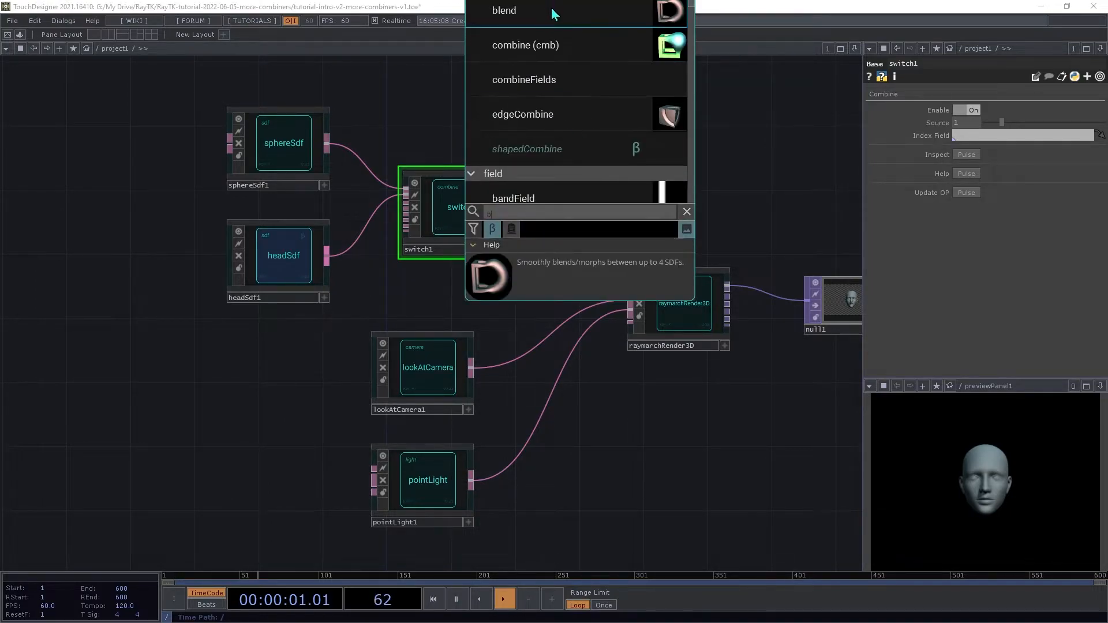
Add a blend combiner taking the three SDFs and route its result into raymarchRender3D
click(505, 11)
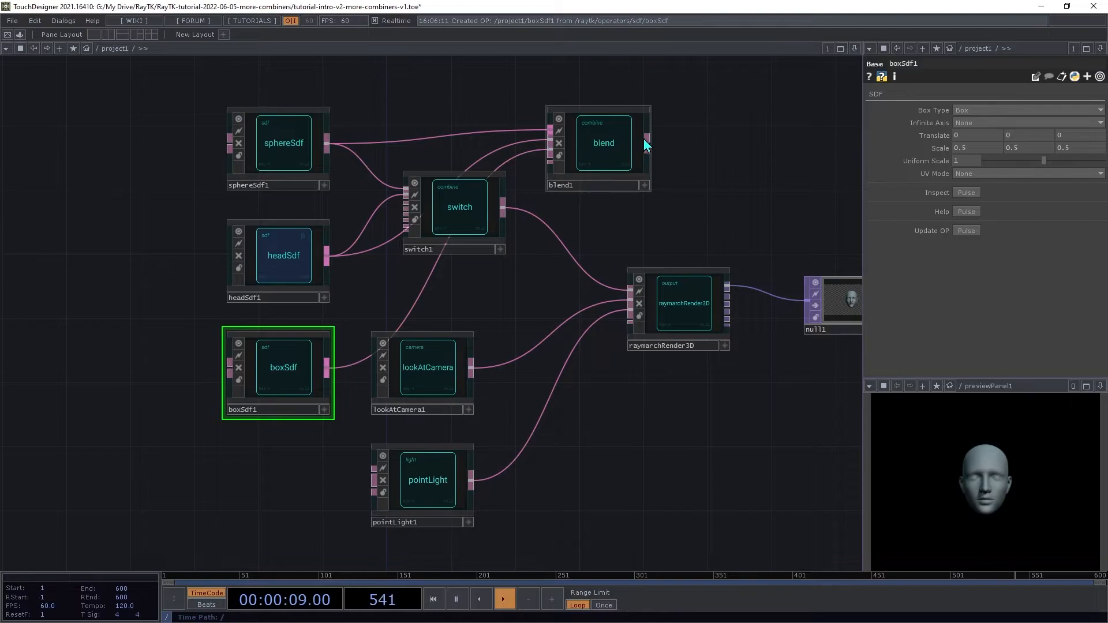
drag(646, 141, 639, 276)
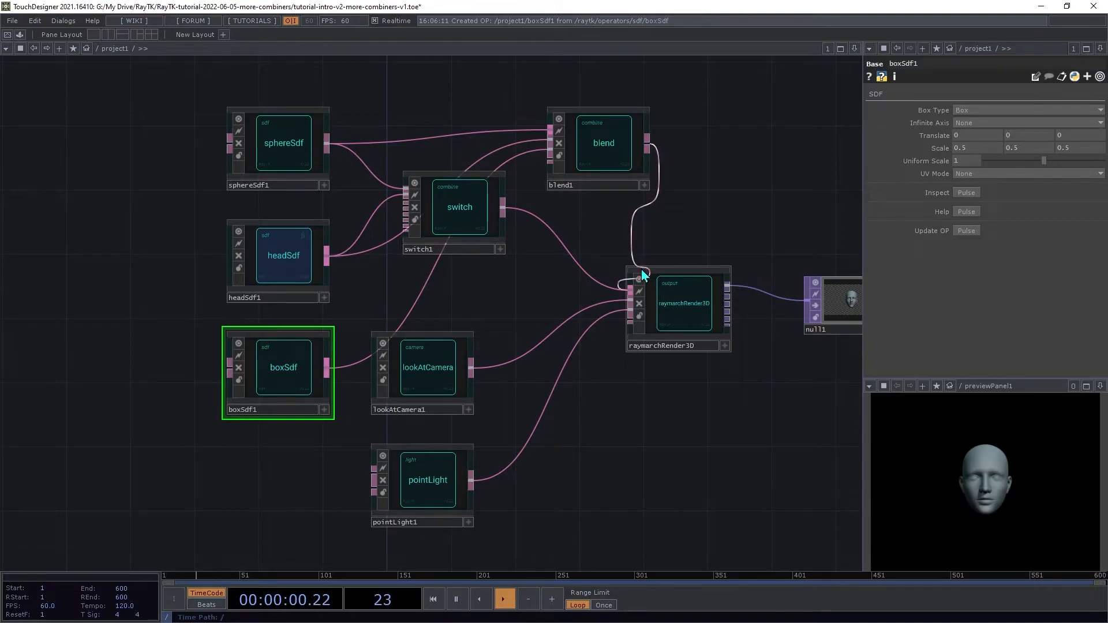
click(459, 207)
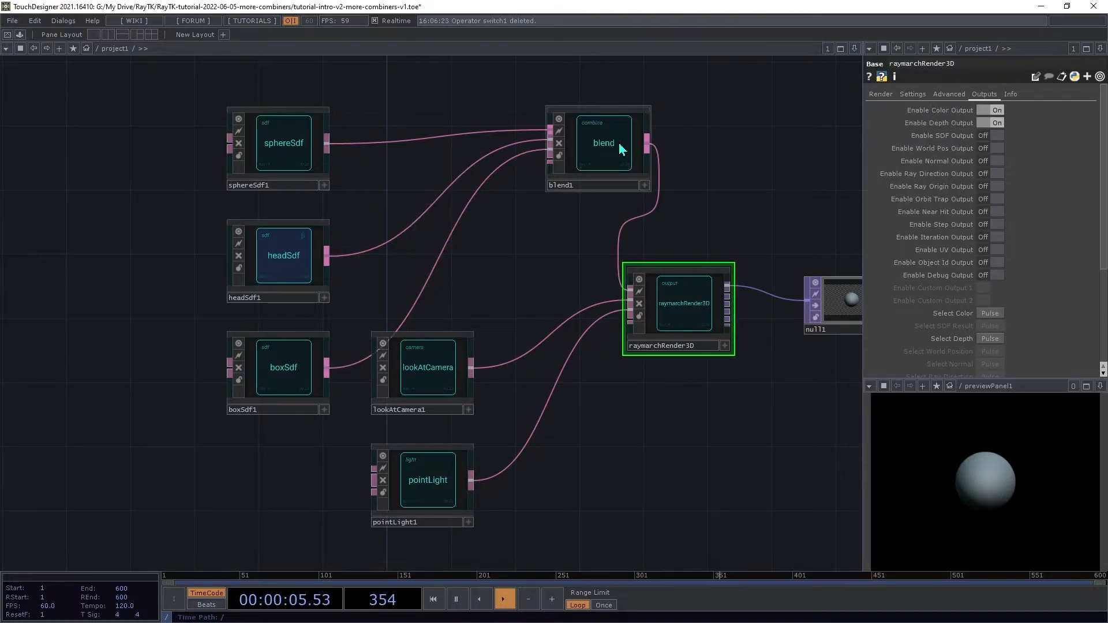
Sweep blend1's Blend value between 0 and about 1.4 to morph sphere, head and box
click(604, 143)
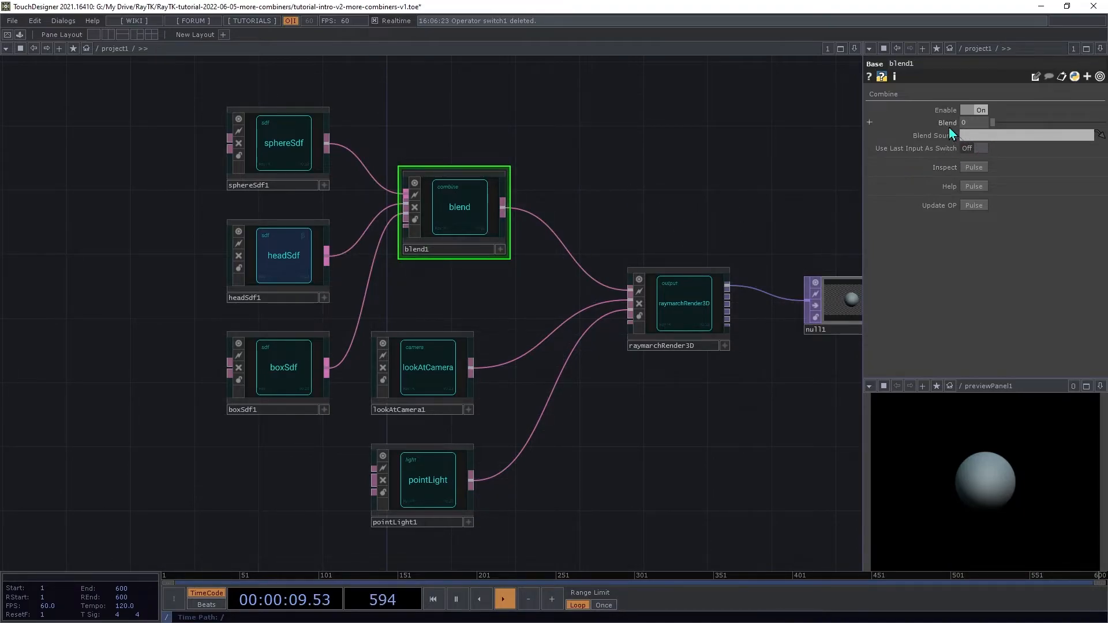
drag(962, 133, 996, 134)
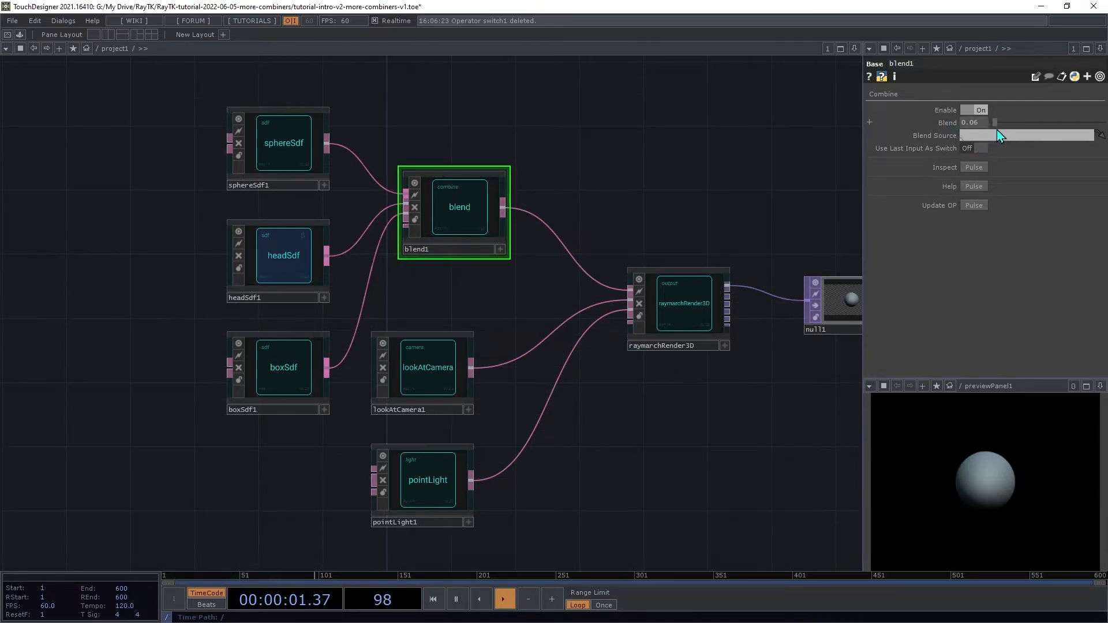
drag(996, 122, 1026, 123)
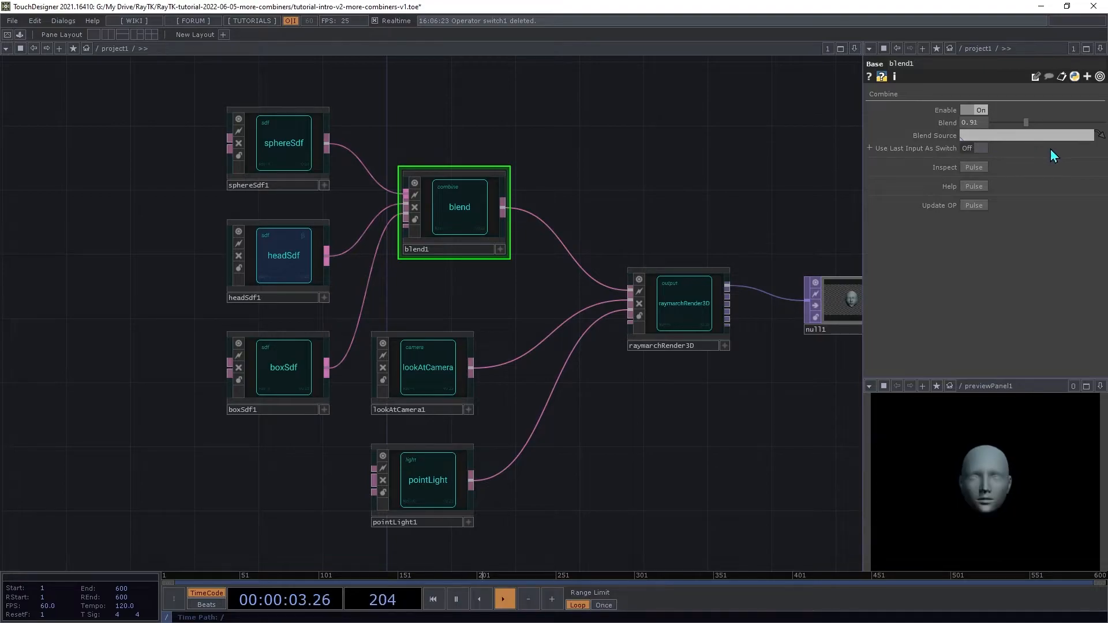
drag(1025, 122, 1045, 122)
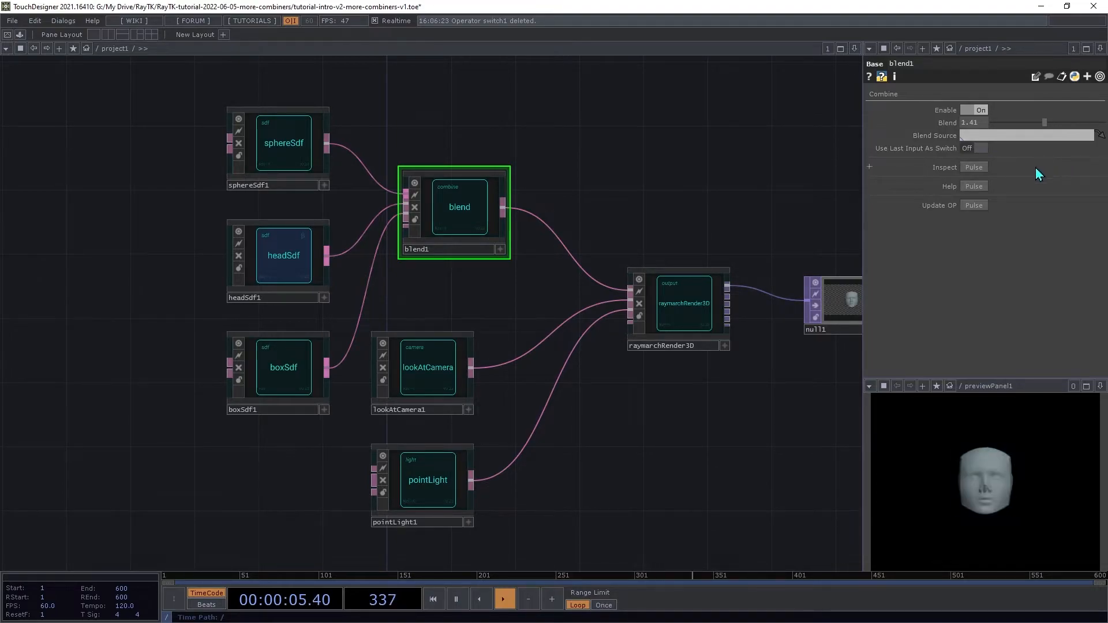
drag(1044, 122, 998, 122)
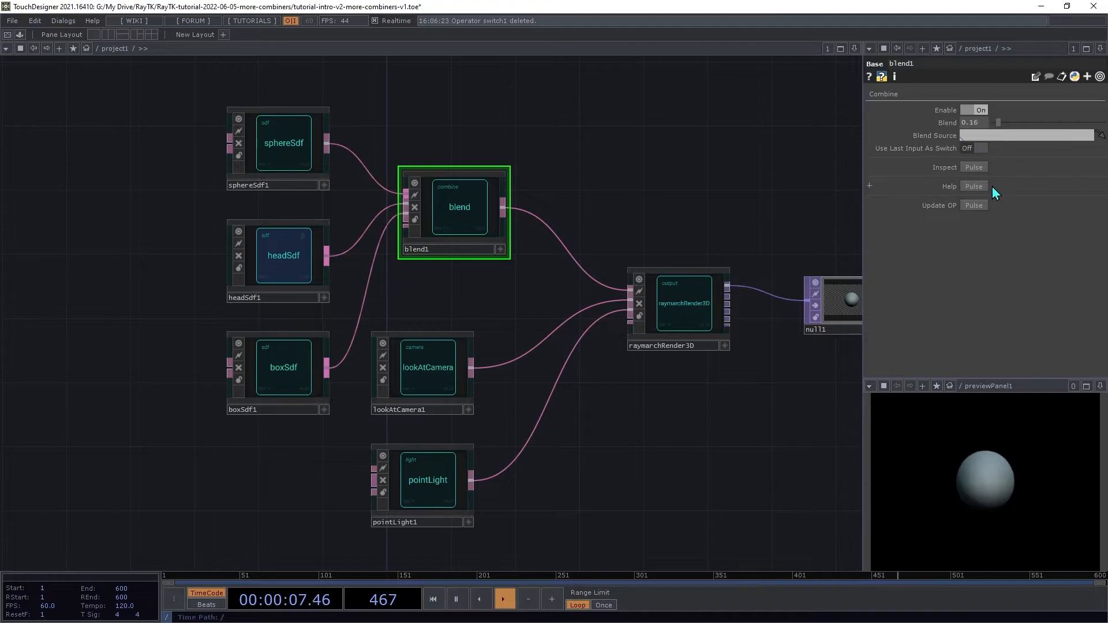
drag(998, 123, 1009, 123)
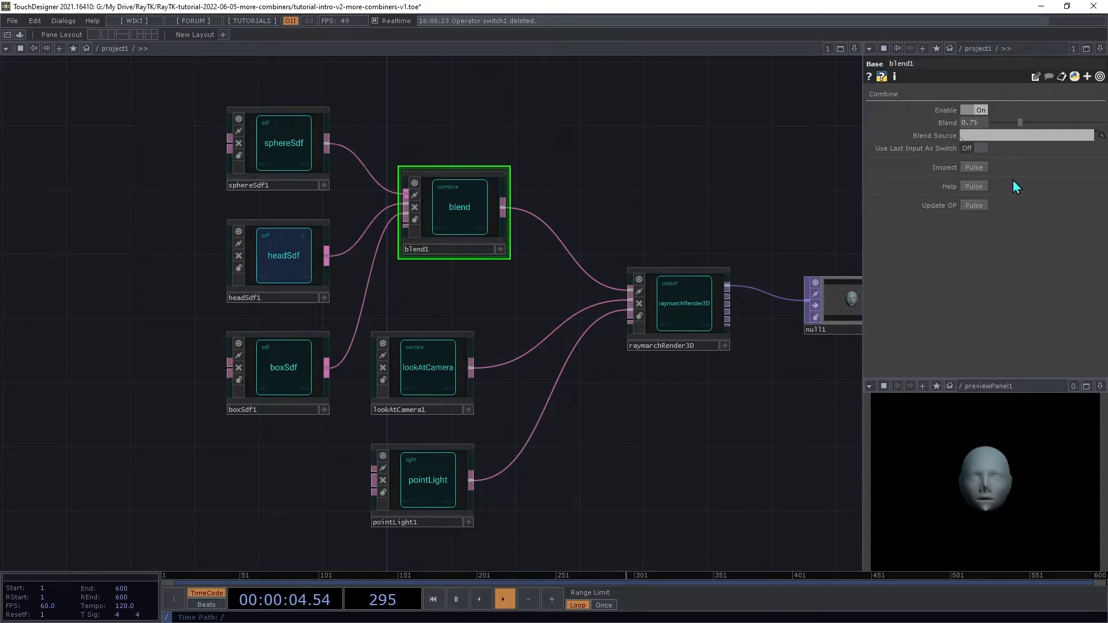
drag(1019, 123, 1002, 122)
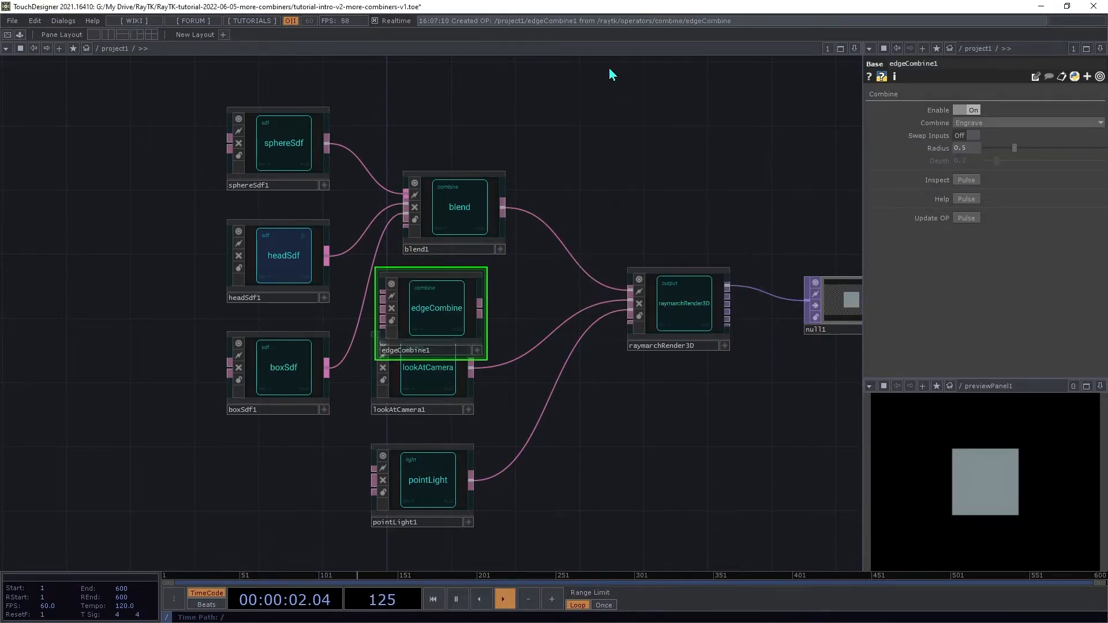
Place the edgeCombine beside blend and route its sphere-box result into raymarchRender3D
drag(436, 307, 587, 175)
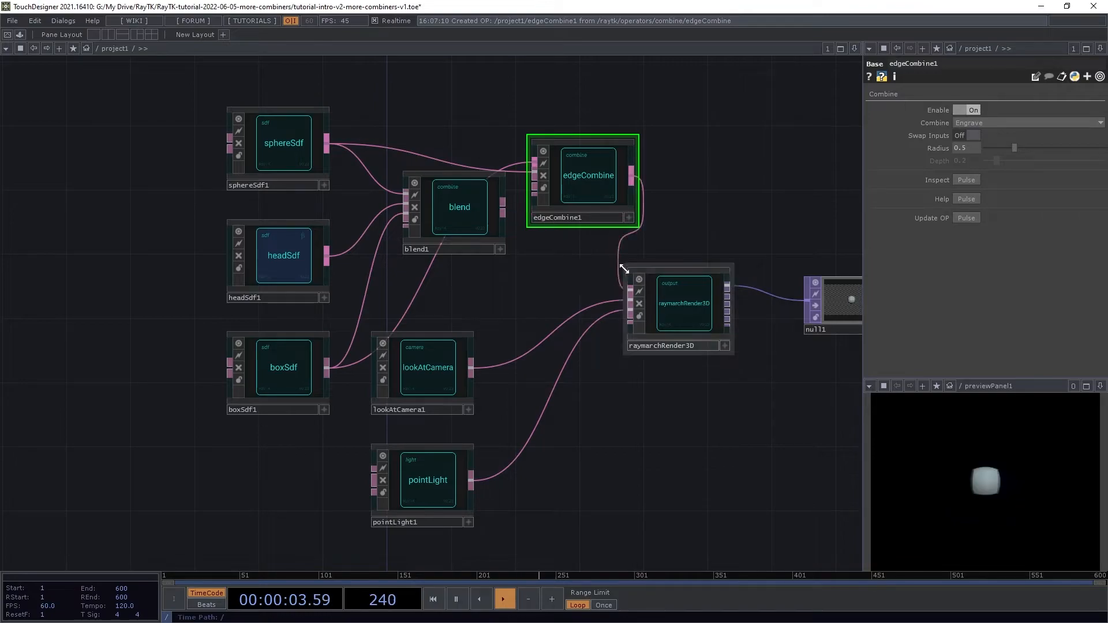
click(458, 206)
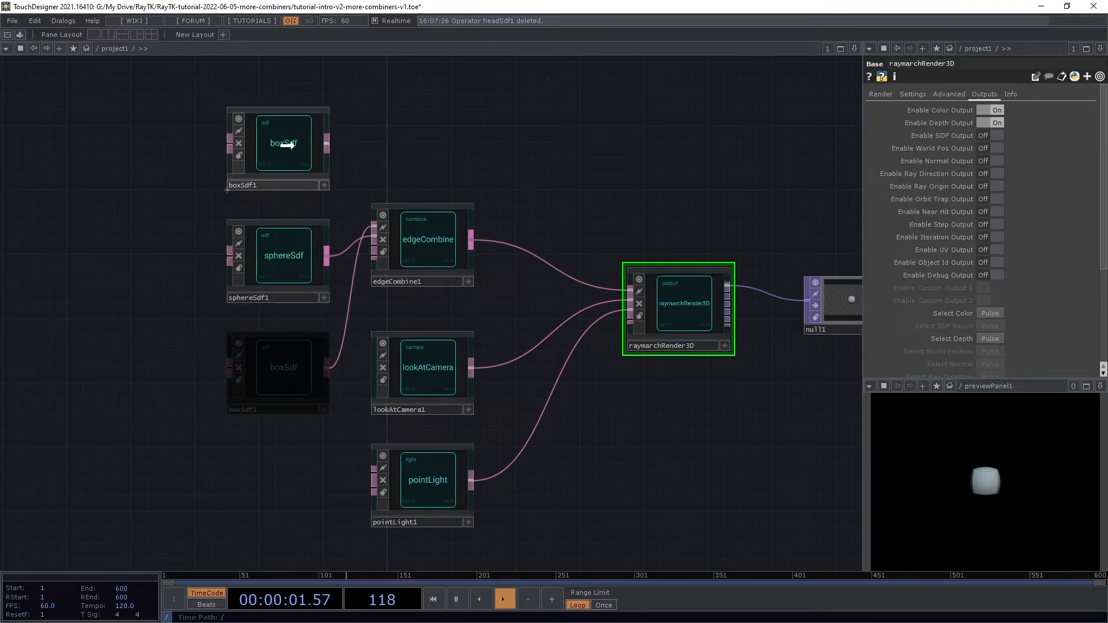
Review boxSdf1 and sphereSdf1 parameters, then select edgeCombine1 for editing
click(283, 143)
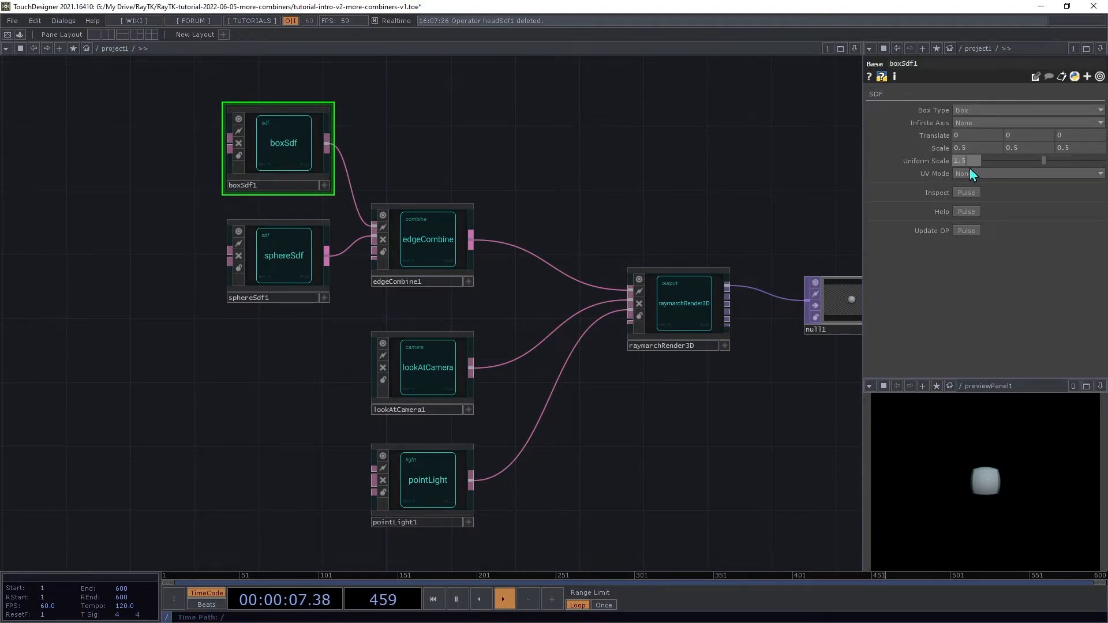
click(284, 255)
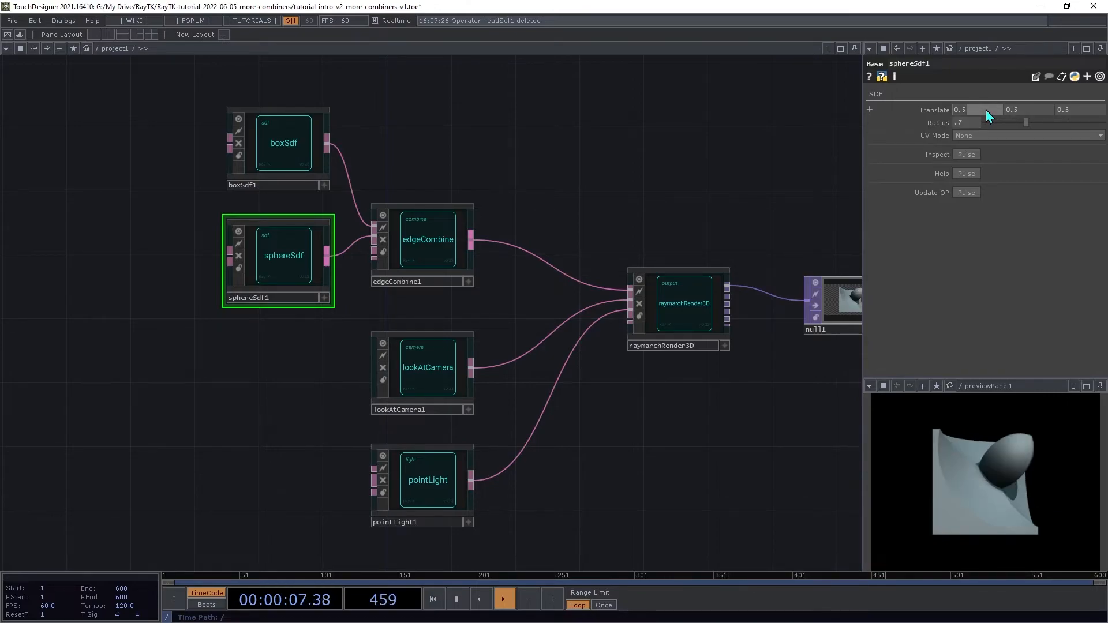
click(427, 239)
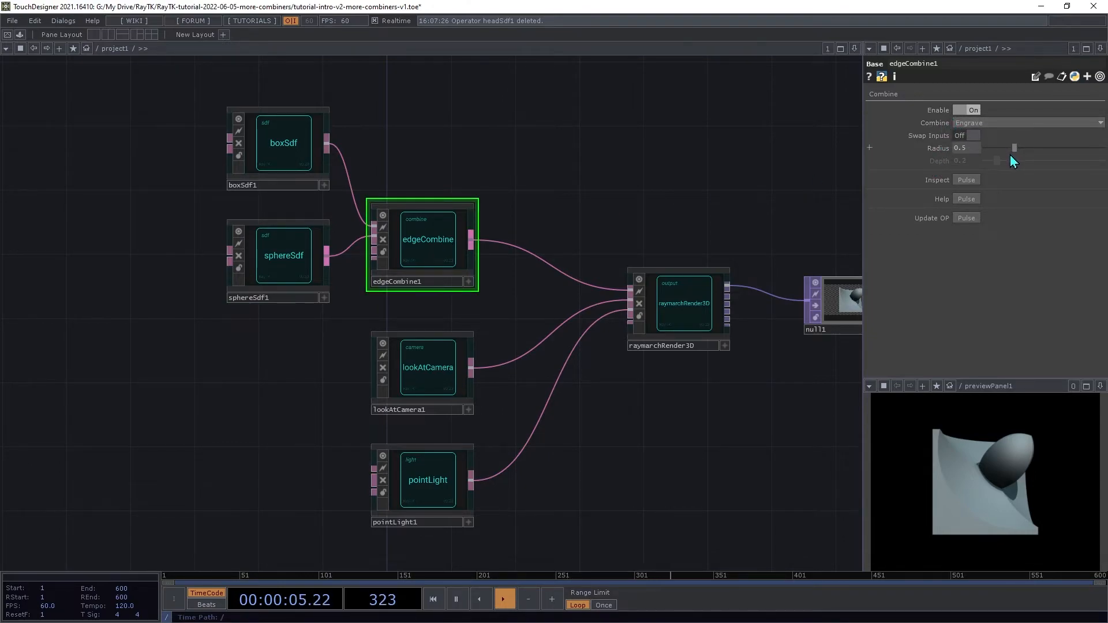
Sweep the Engrave radius between 0.078 and 0.314, ending at 0.078
drag(1016, 147, 993, 147)
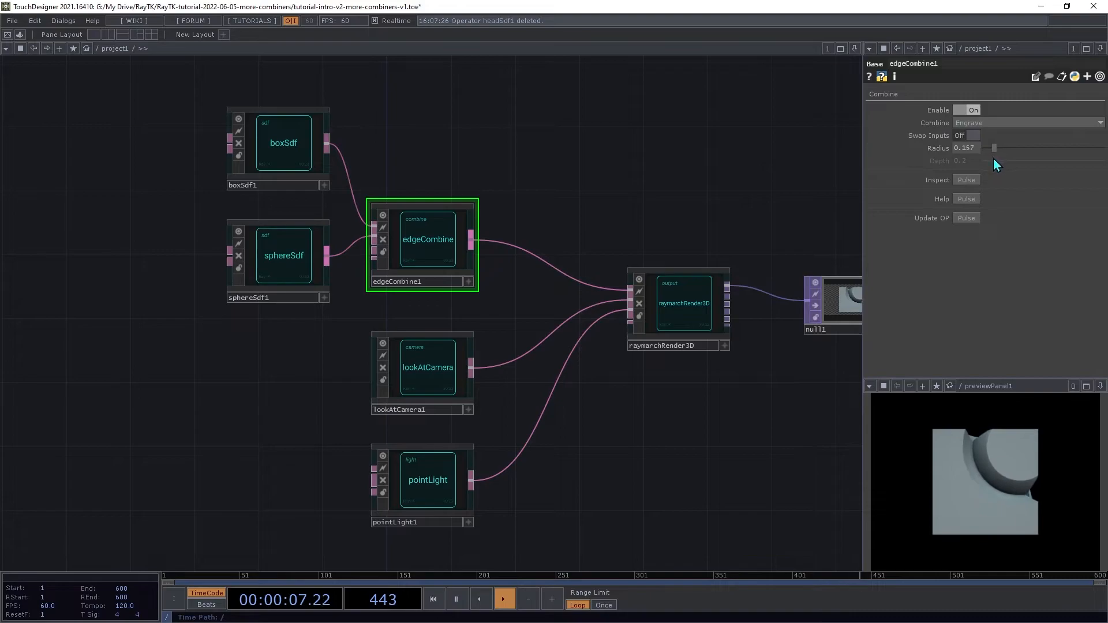
drag(992, 149, 988, 149)
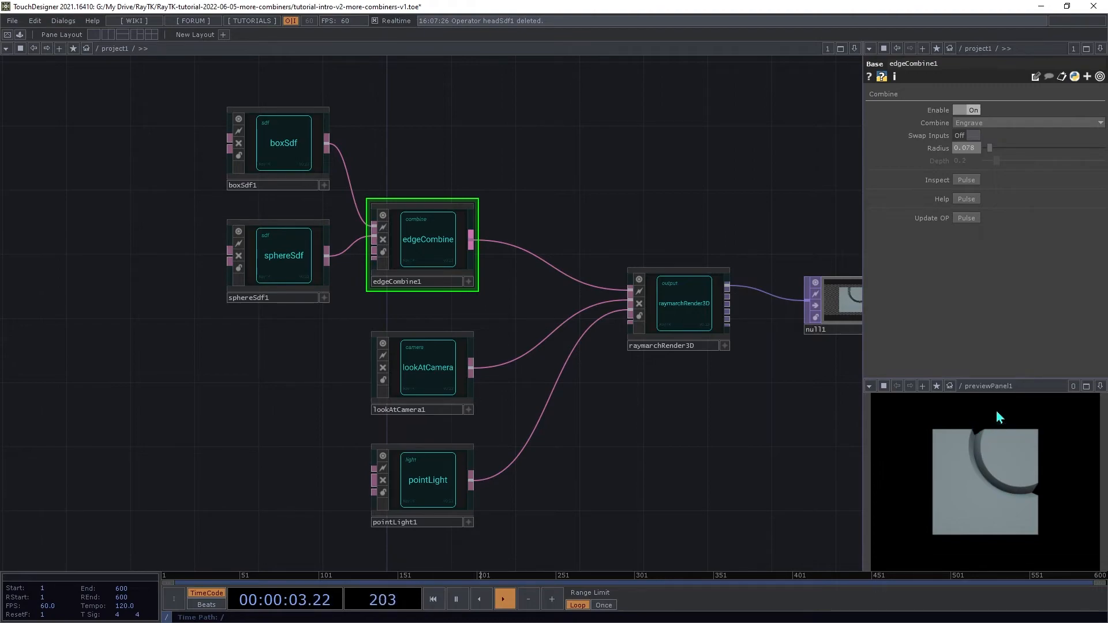
drag(989, 148, 1006, 148)
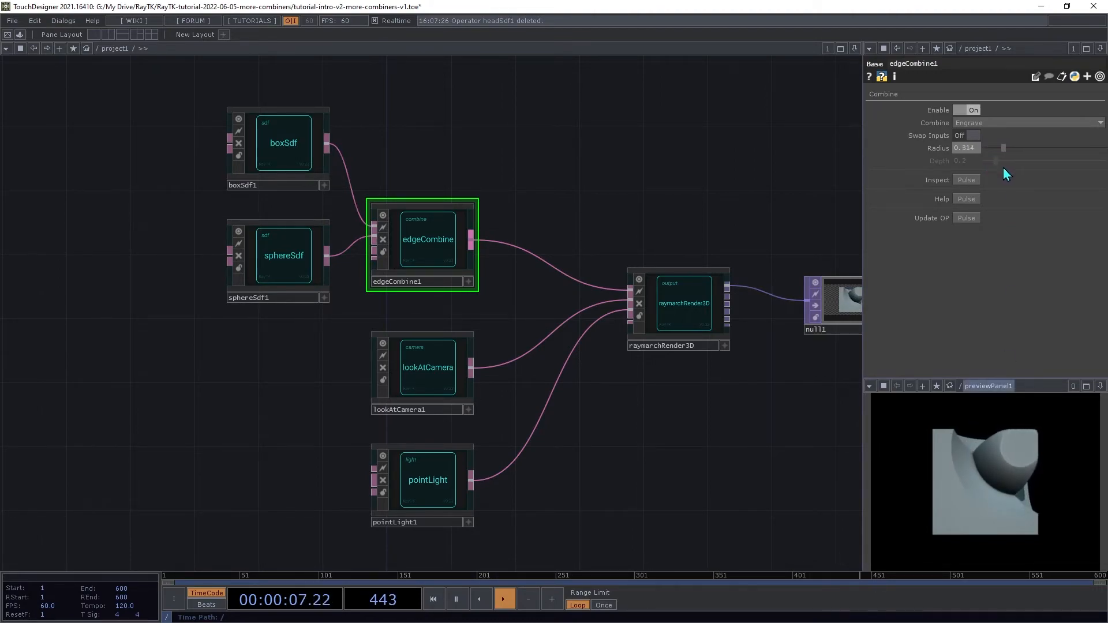
drag(1003, 148, 994, 148)
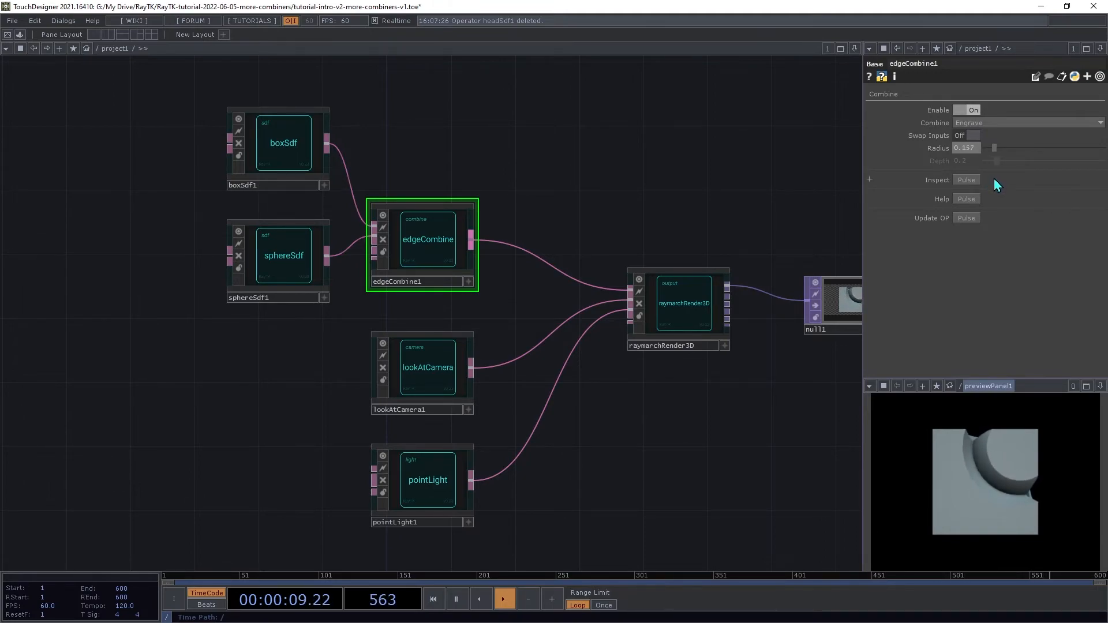
drag(994, 148, 989, 148)
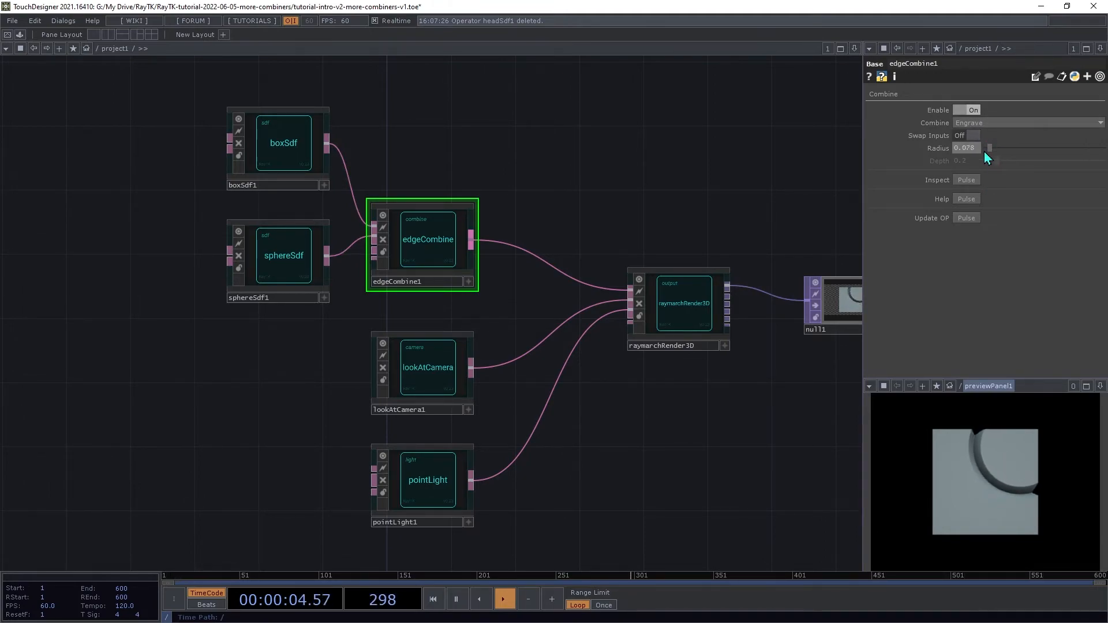
Set Combine to Groove and vary radius to 0.186 and depth between 0.073 and 0.357, ending at 0.098
click(1025, 122)
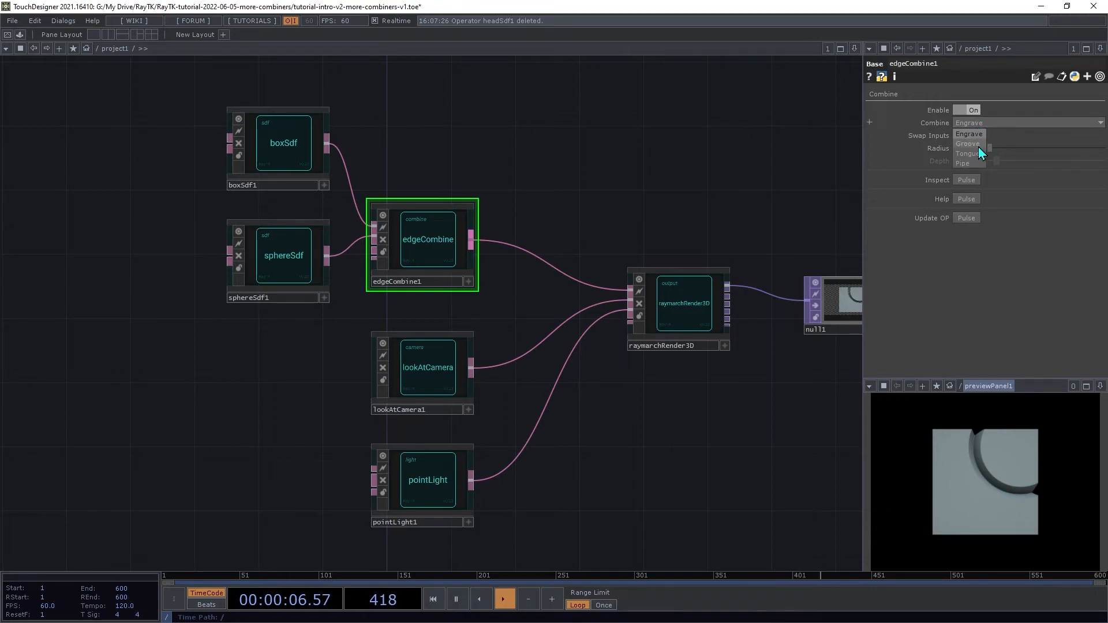
click(967, 143)
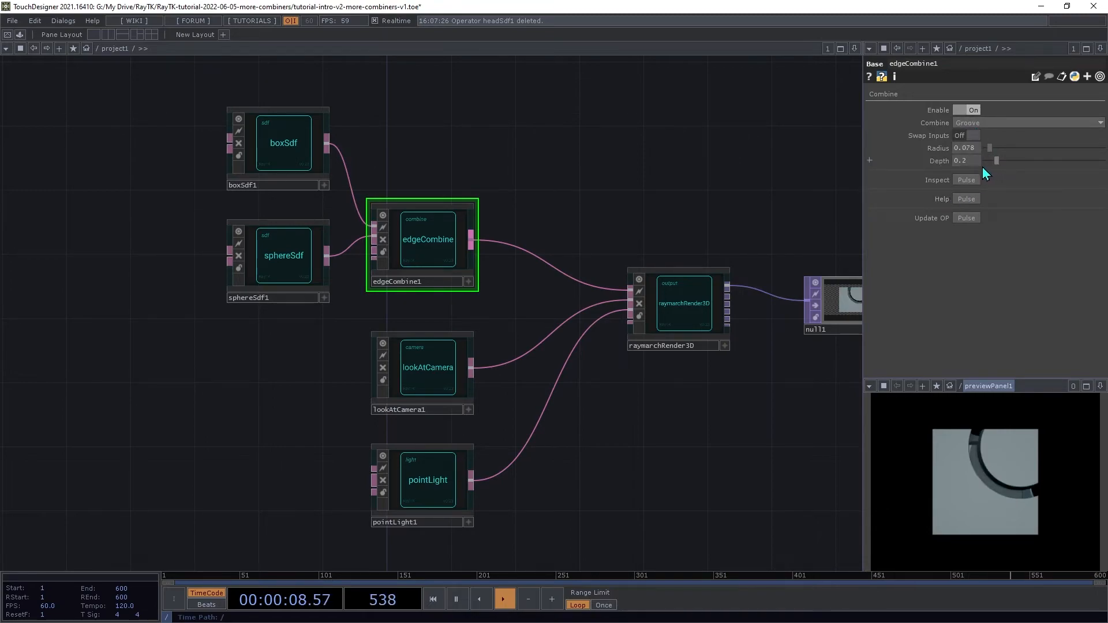
drag(996, 161, 992, 160)
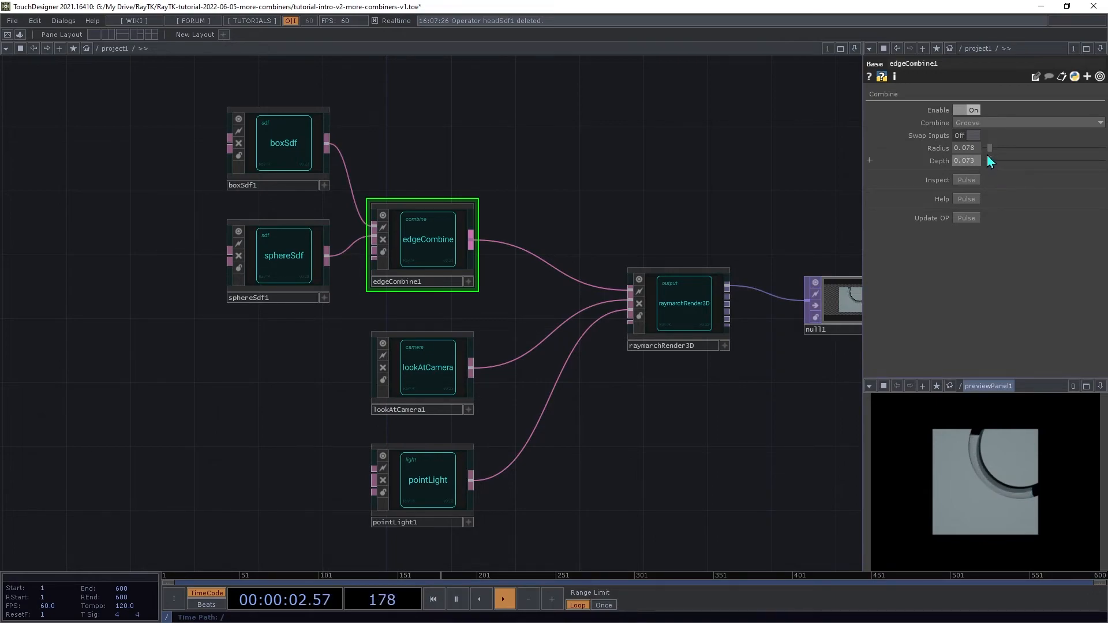
drag(989, 148, 996, 148)
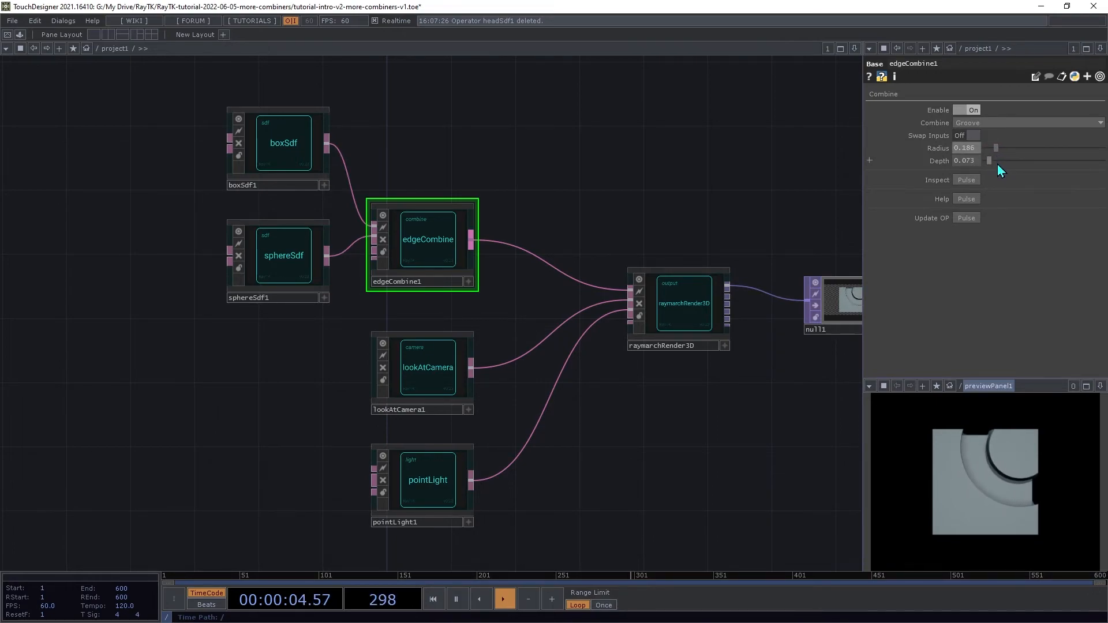
drag(989, 161, 1005, 161)
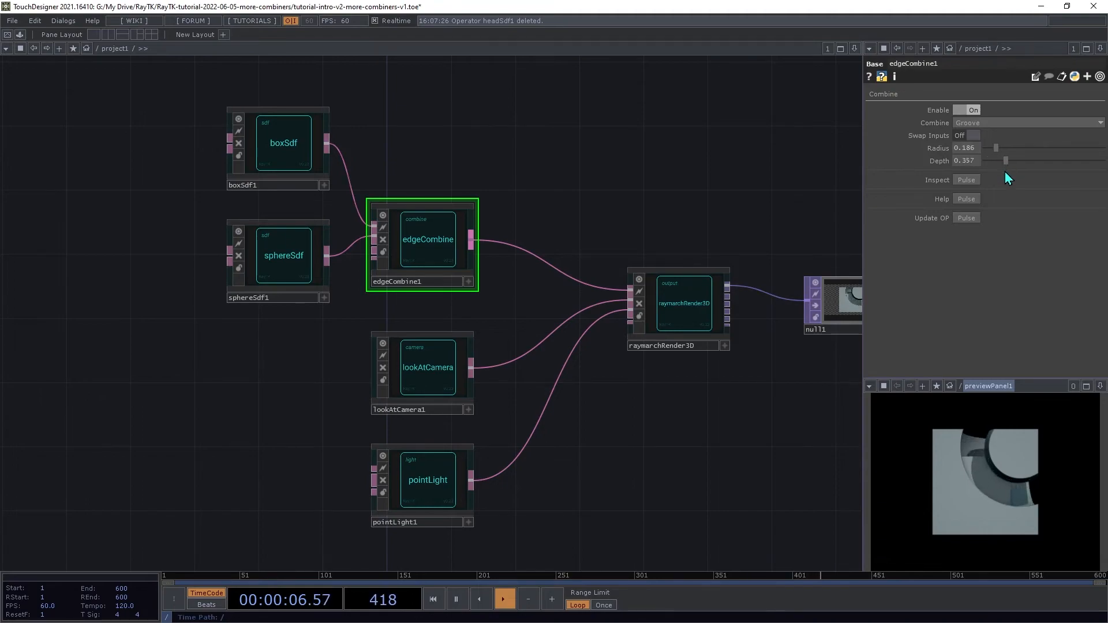
drag(1006, 160, 998, 161)
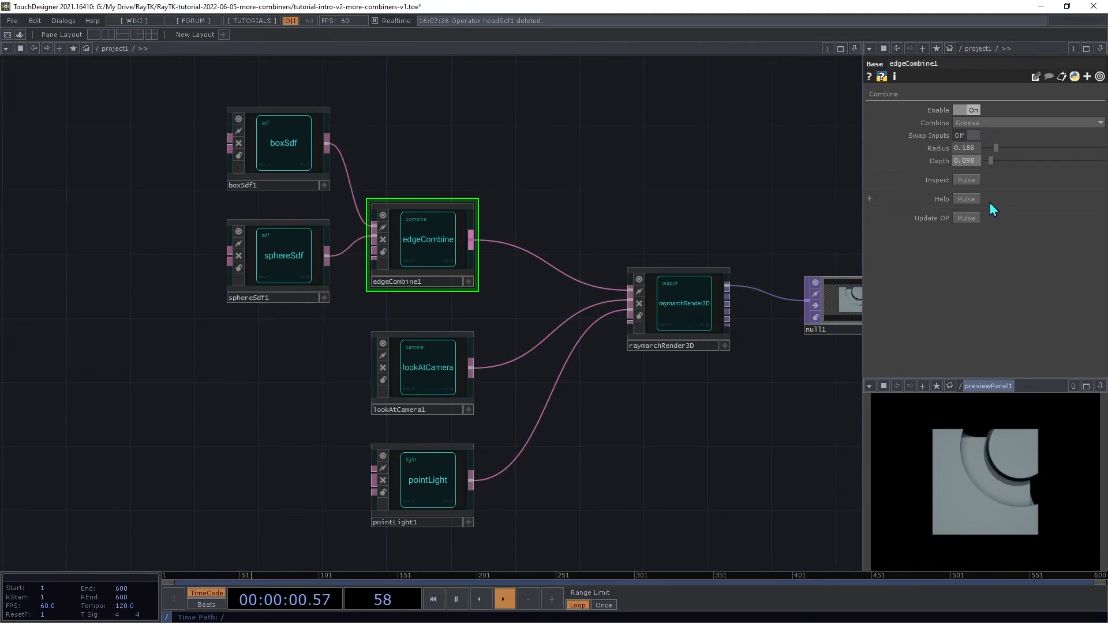
Switch Combine to Tongue mode and lower the depth to 0.069
click(1025, 122)
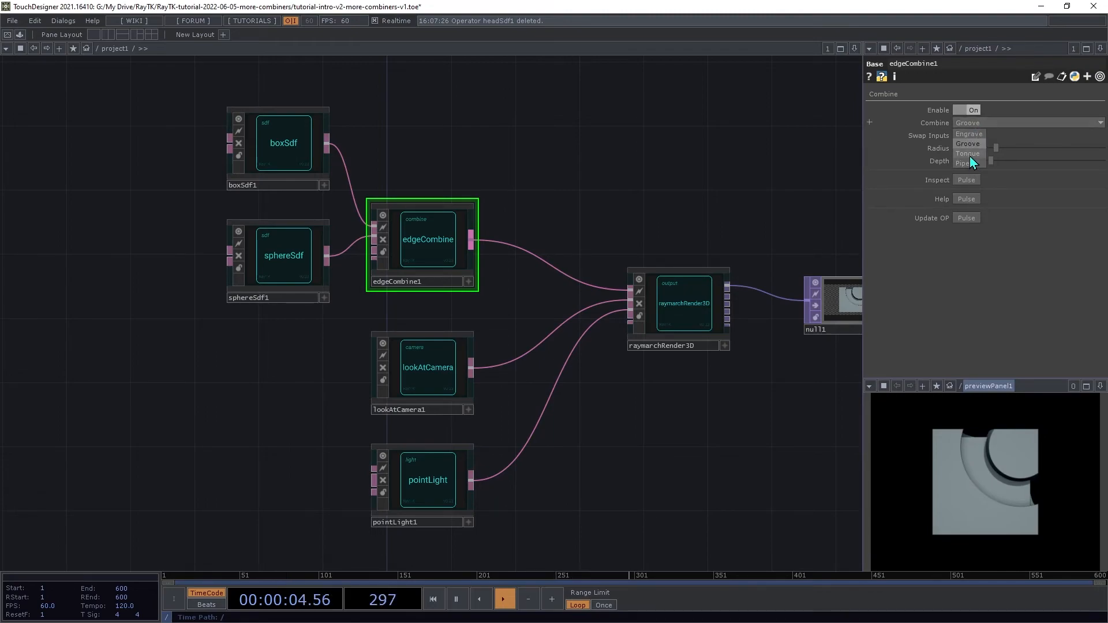
click(967, 153)
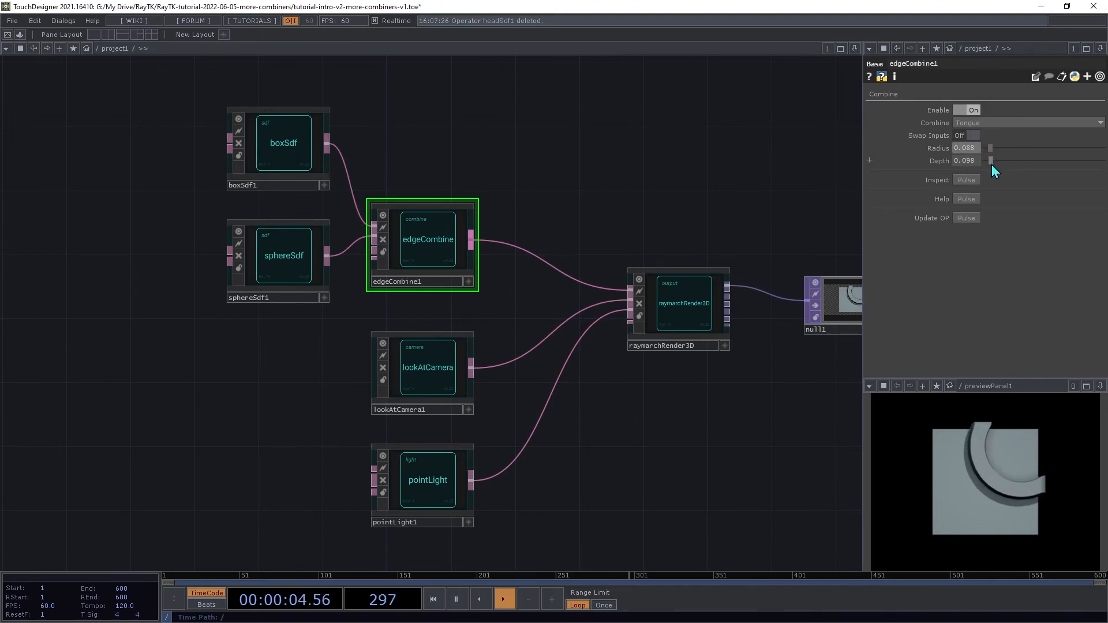
drag(992, 161, 990, 161)
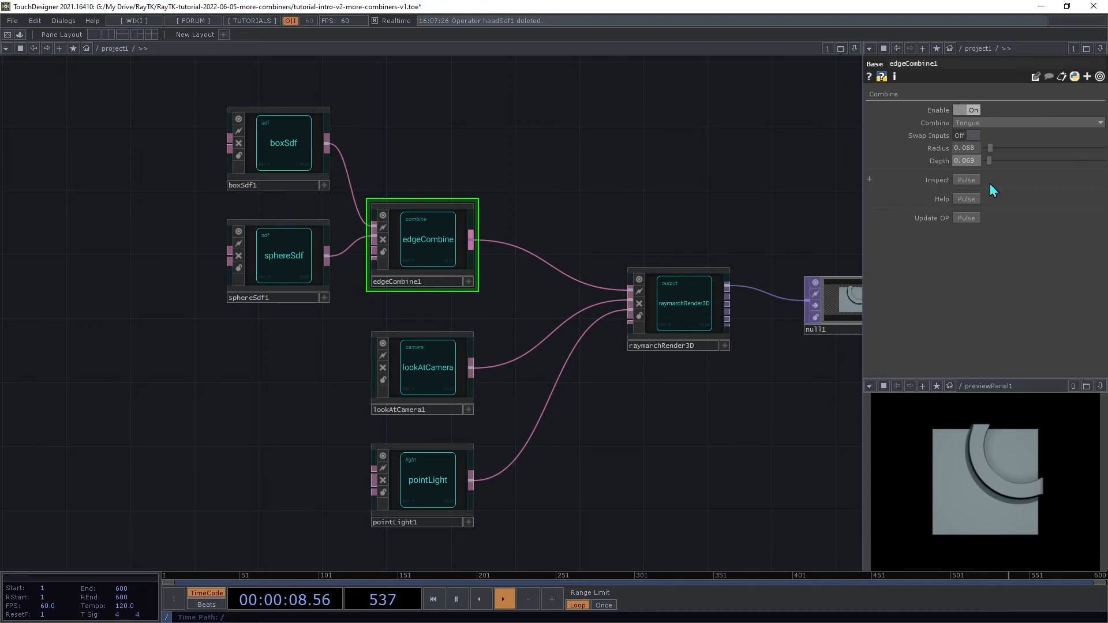
Set Combine to Pipe mode and thin the radius to about 0.049
click(1025, 122)
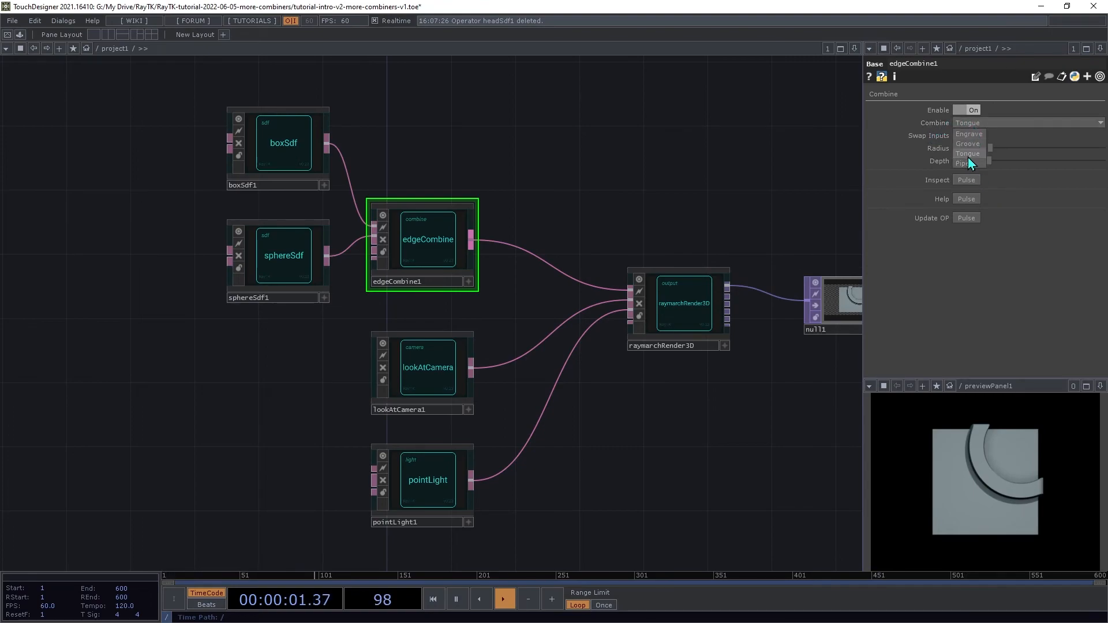
click(966, 162)
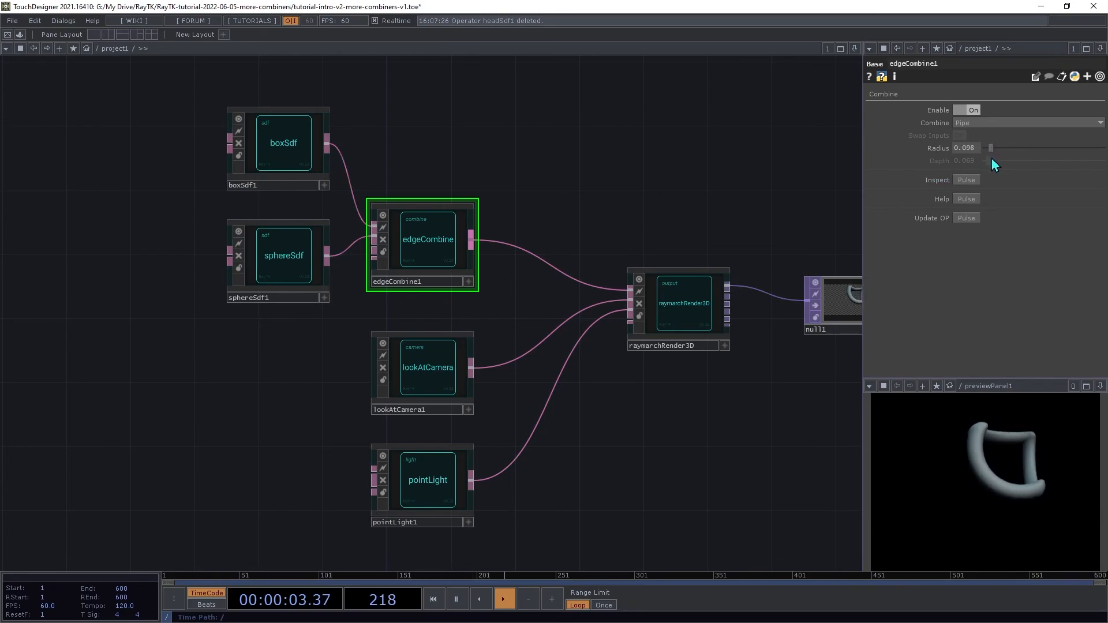
drag(991, 148, 987, 148)
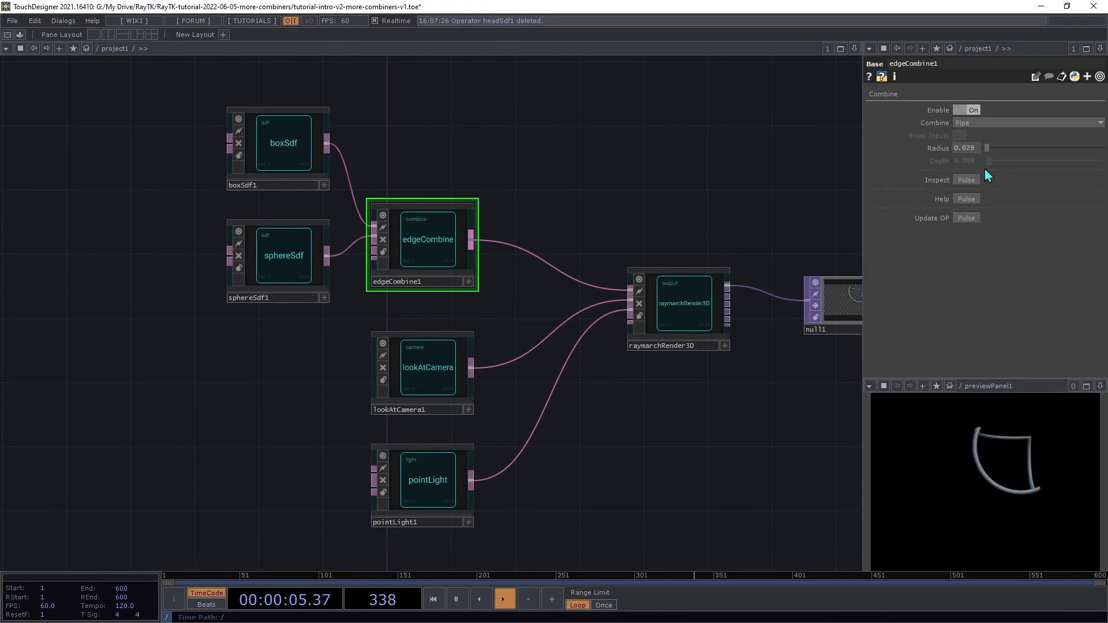
drag(967, 148, 988, 147)
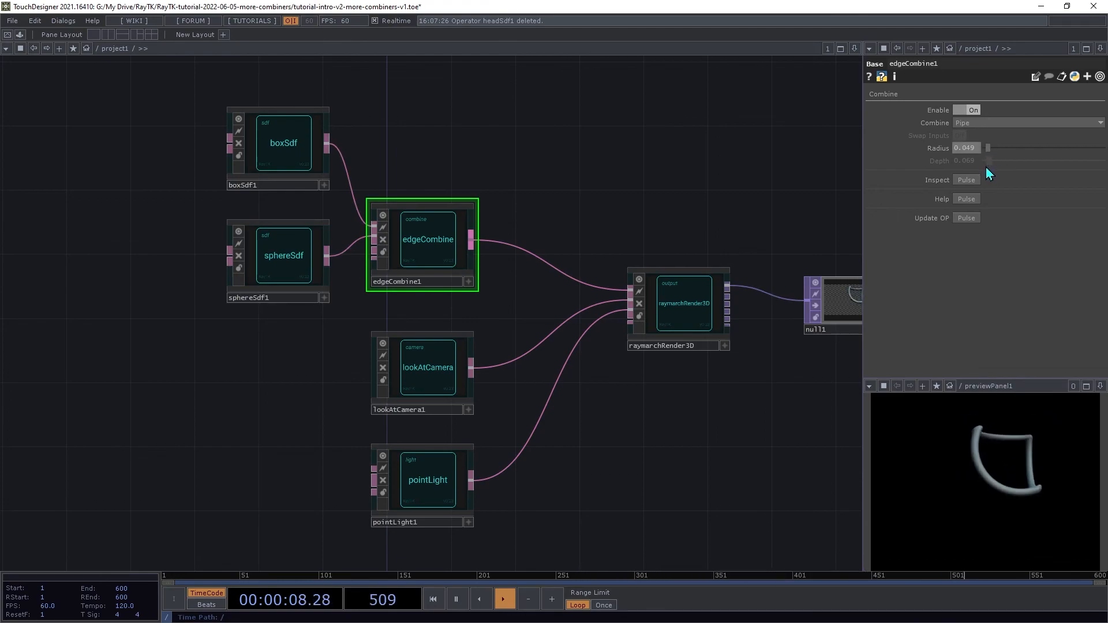